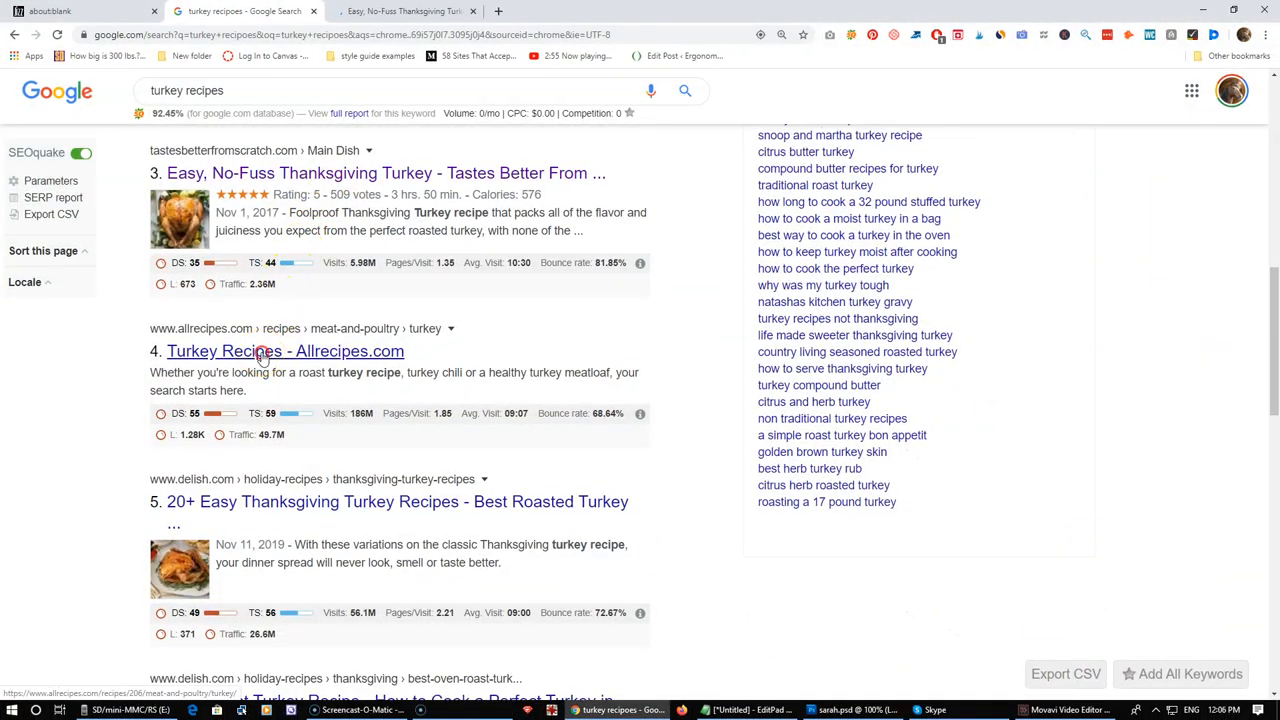
Open the Allrecipes and '55 Best Thanksgiving Turkey Recipes' results in background tabs, then view the Easy, No-Fuss Thanksgiving Turkey tab
{"action": "left_click", "coordinate": [285, 351]}
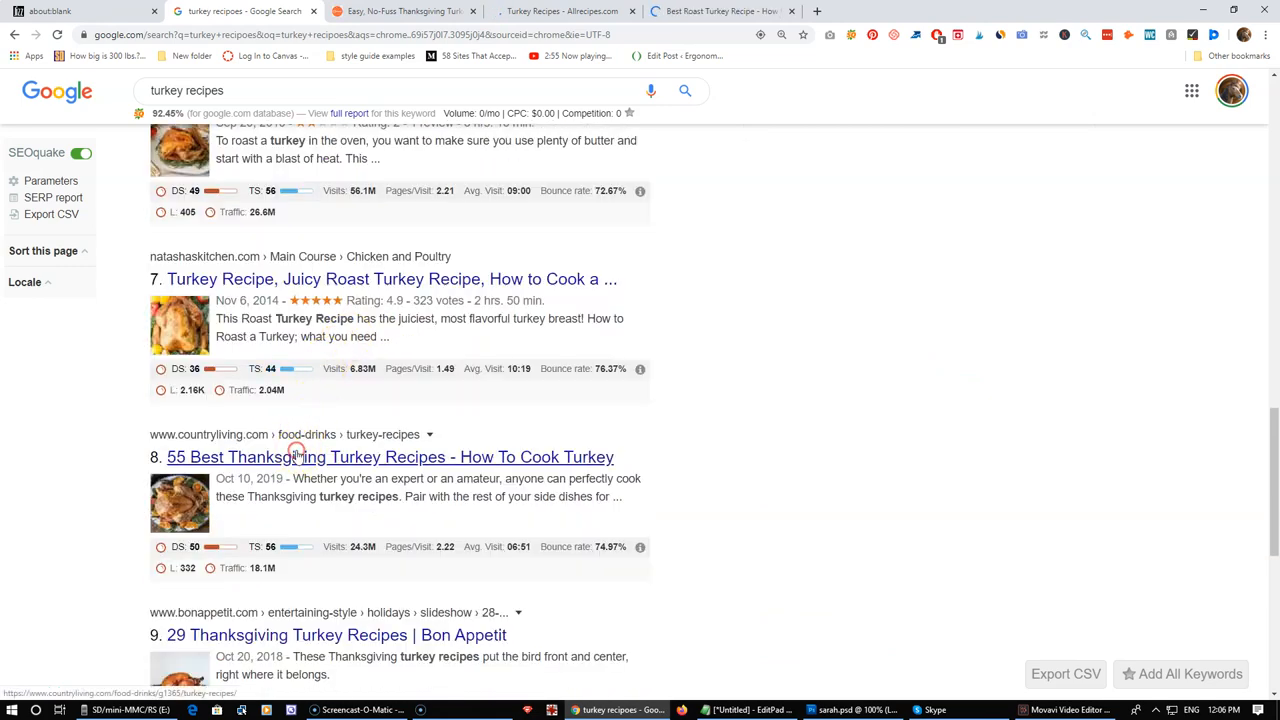
{"action": "left_click", "coordinate": [389, 456]}
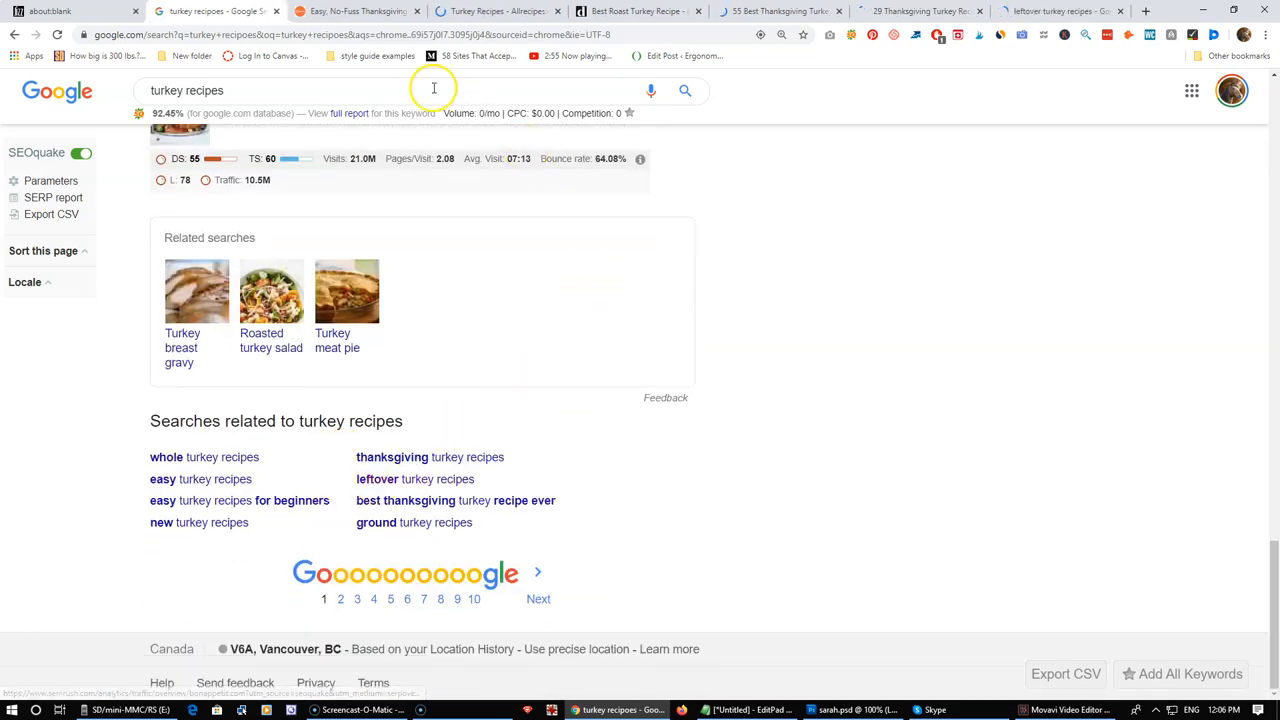
{"action": "left_click", "coordinate": [638, 11]}
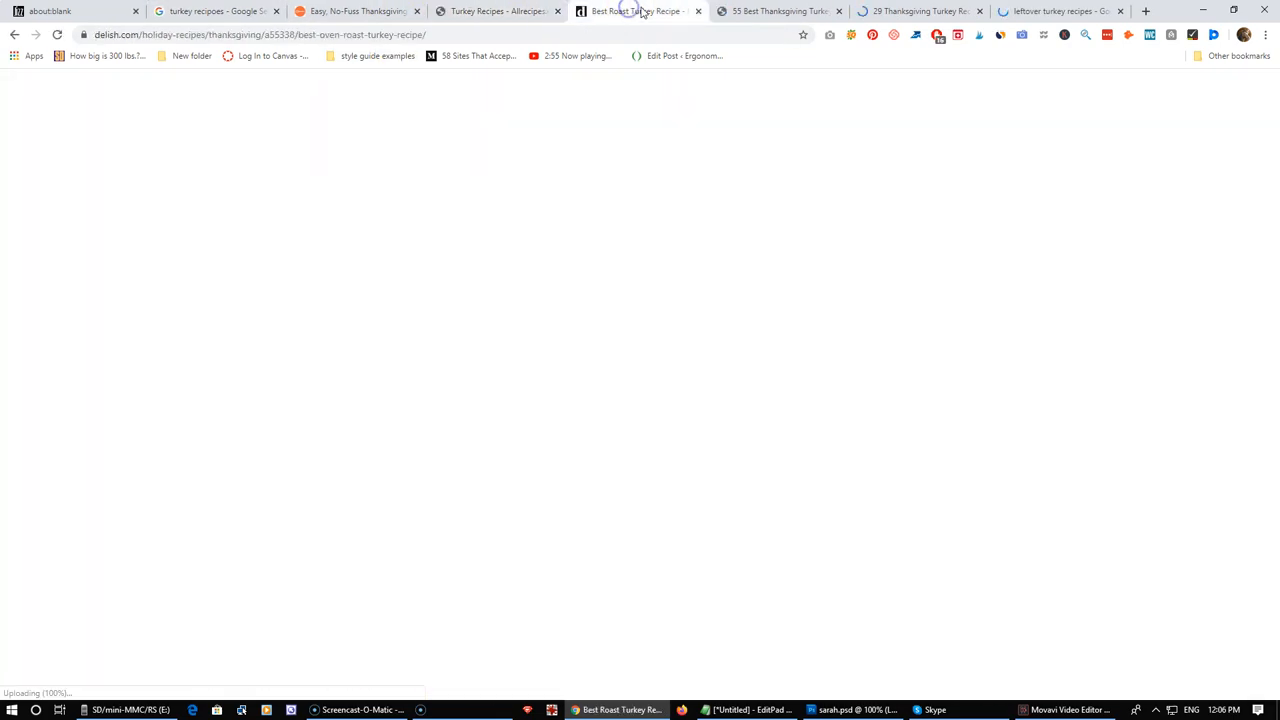
{"action": "left_click", "coordinate": [357, 11]}
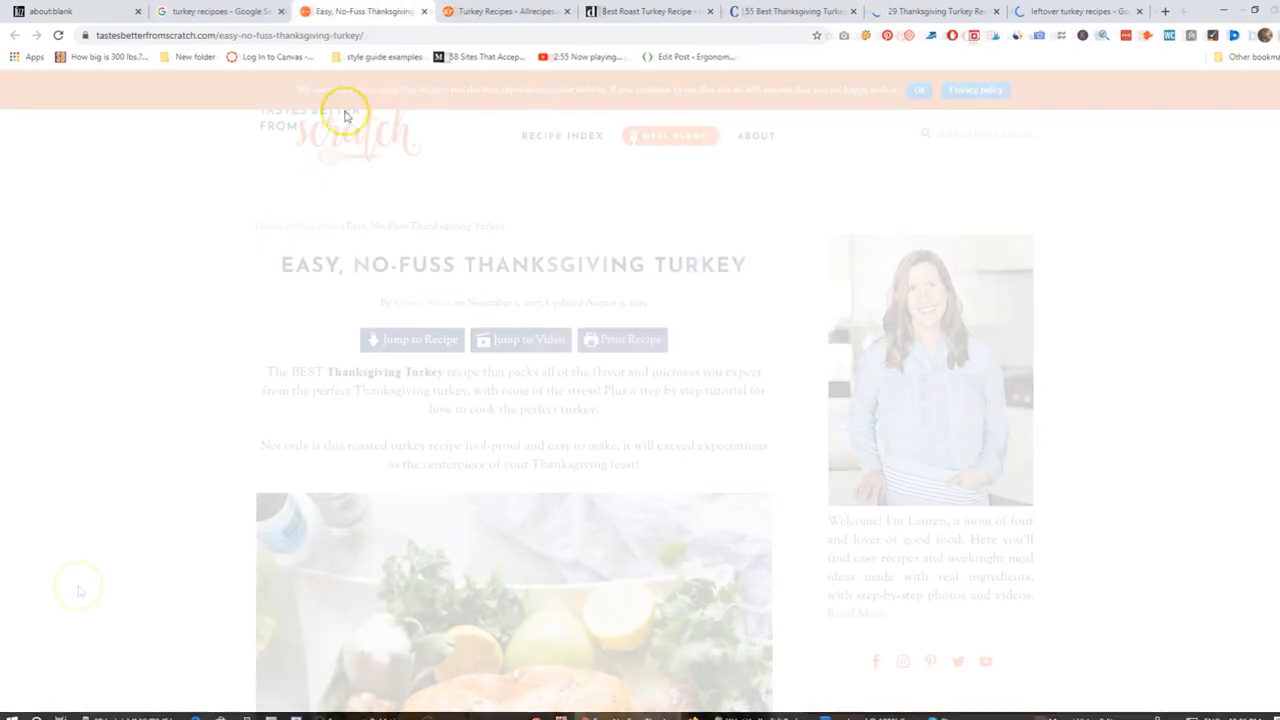